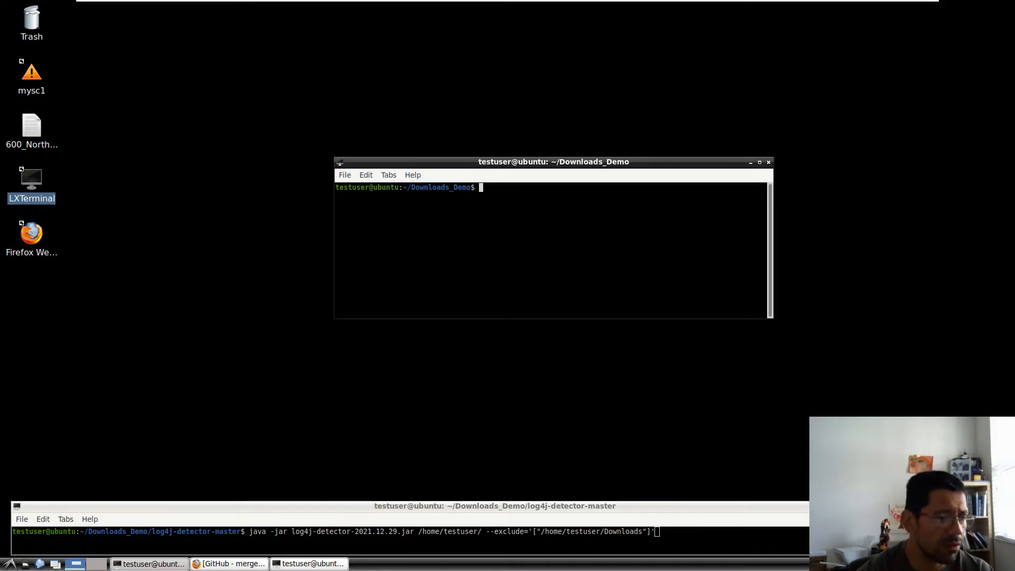
mouse_move(544, 355)
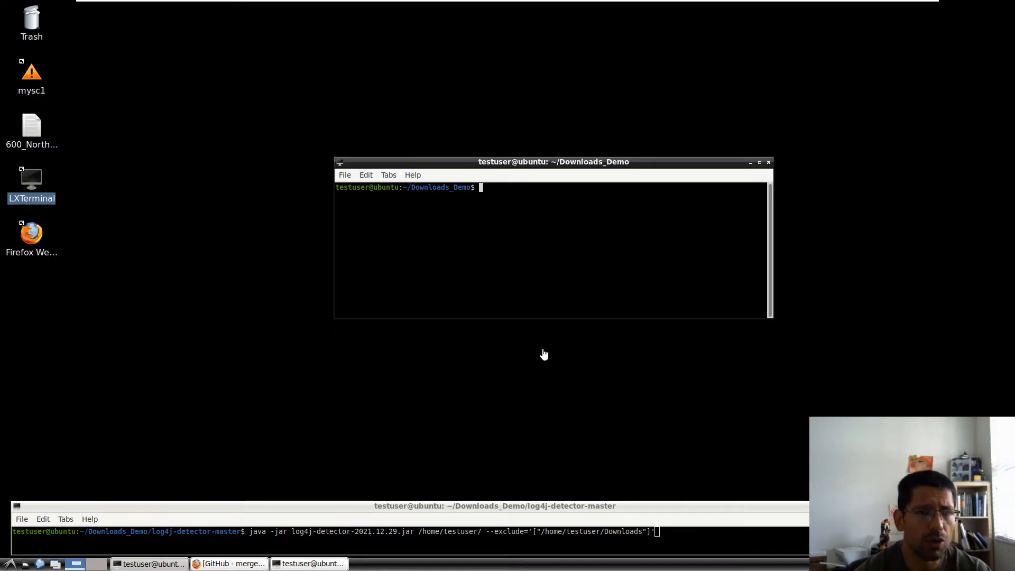
mouse_move(432, 391)
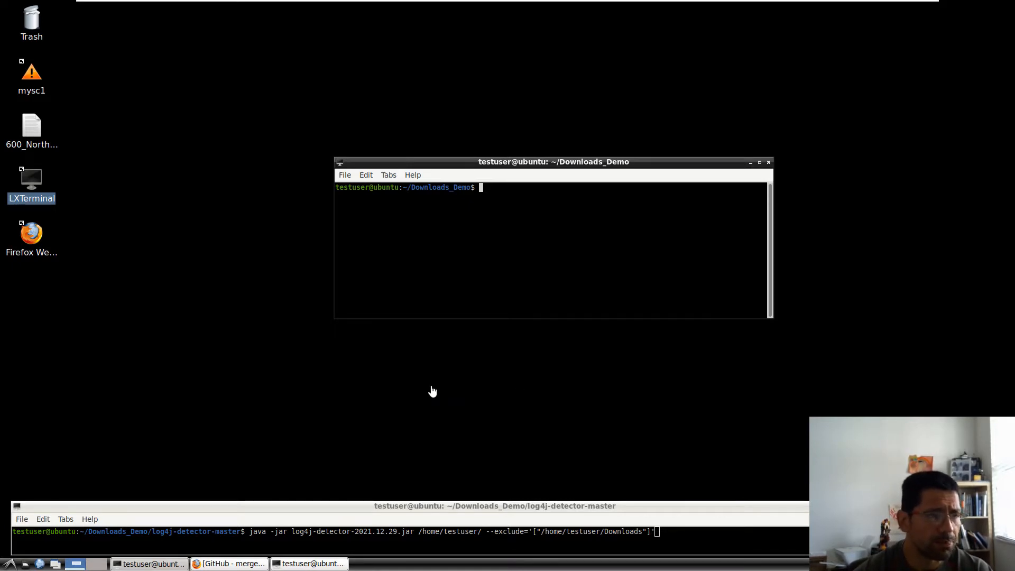
mouse_move(234, 549)
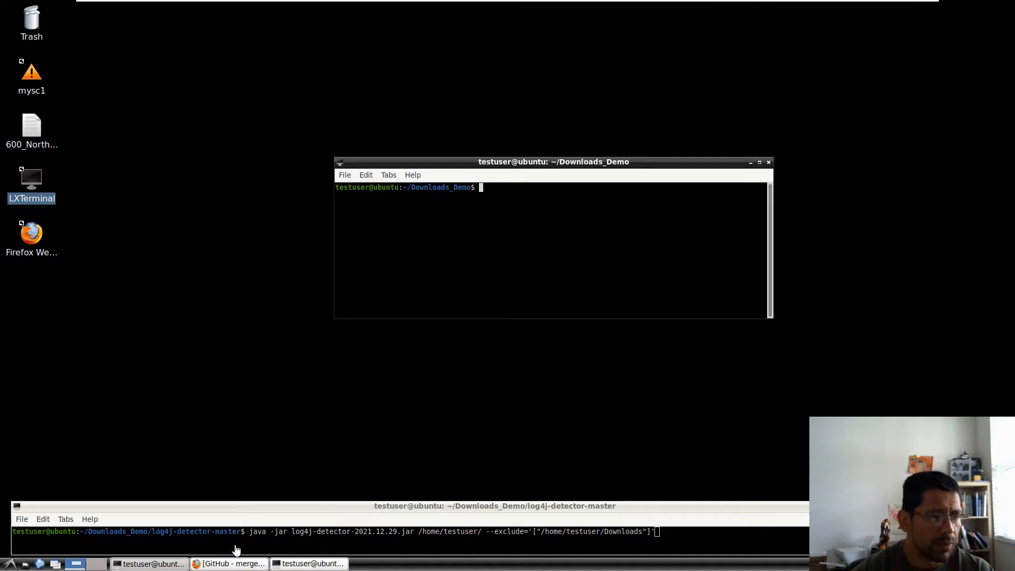
- Bring up the mergebase log4j-detector repo page and scroll through its README
left_click(229, 564)
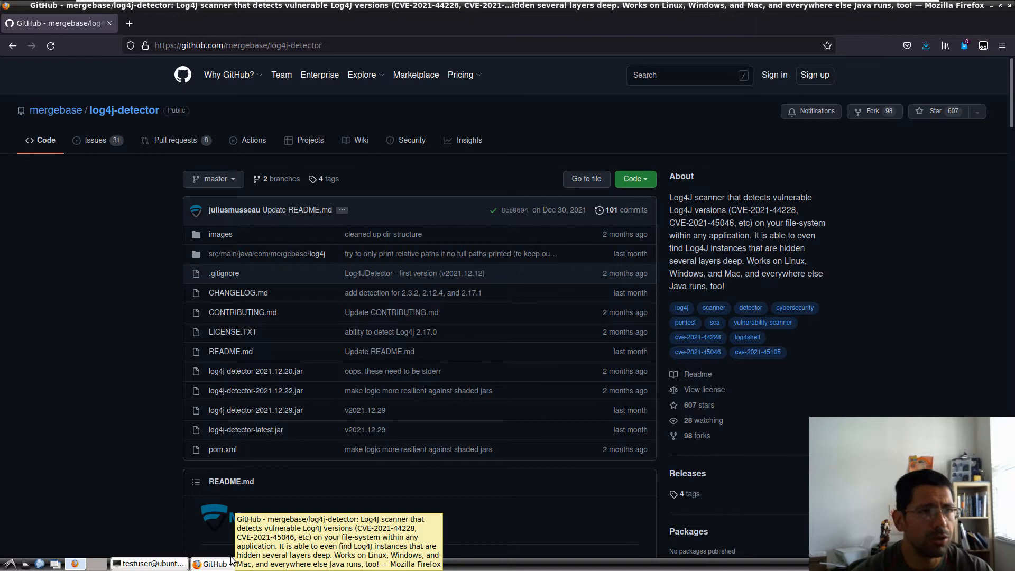
left_click(238, 45)
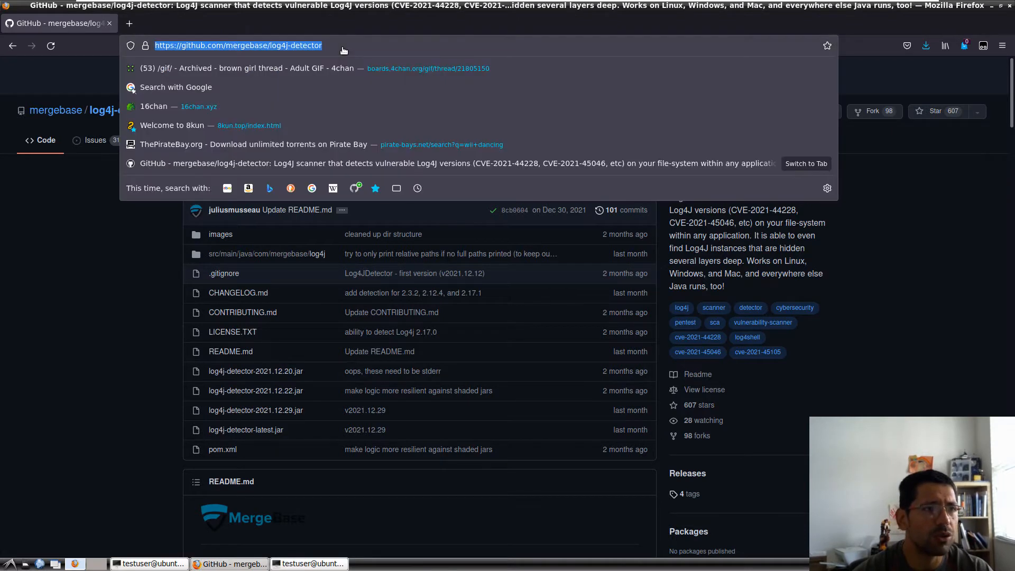
mouse_move(259, 50)
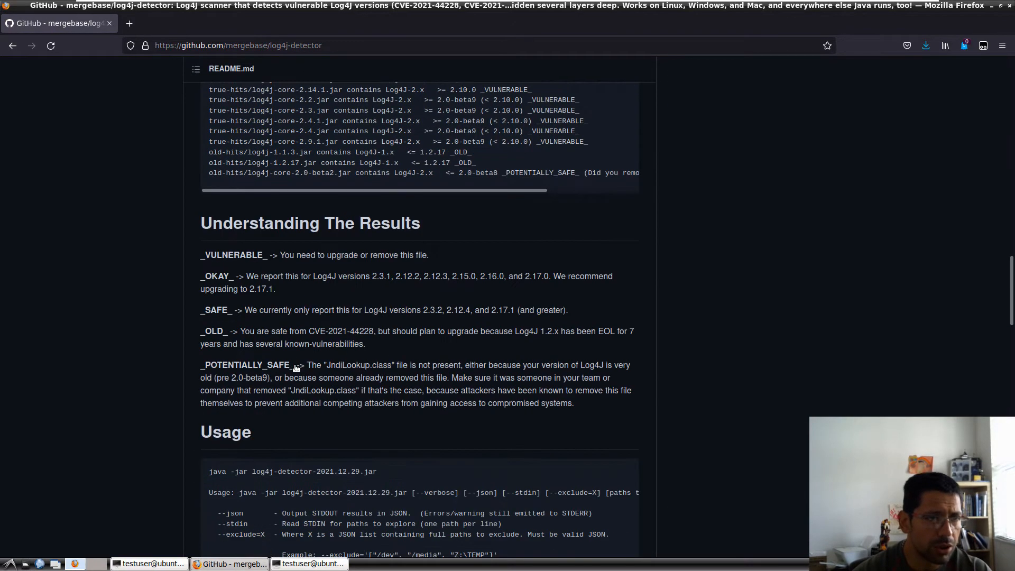
scroll("down", 3)
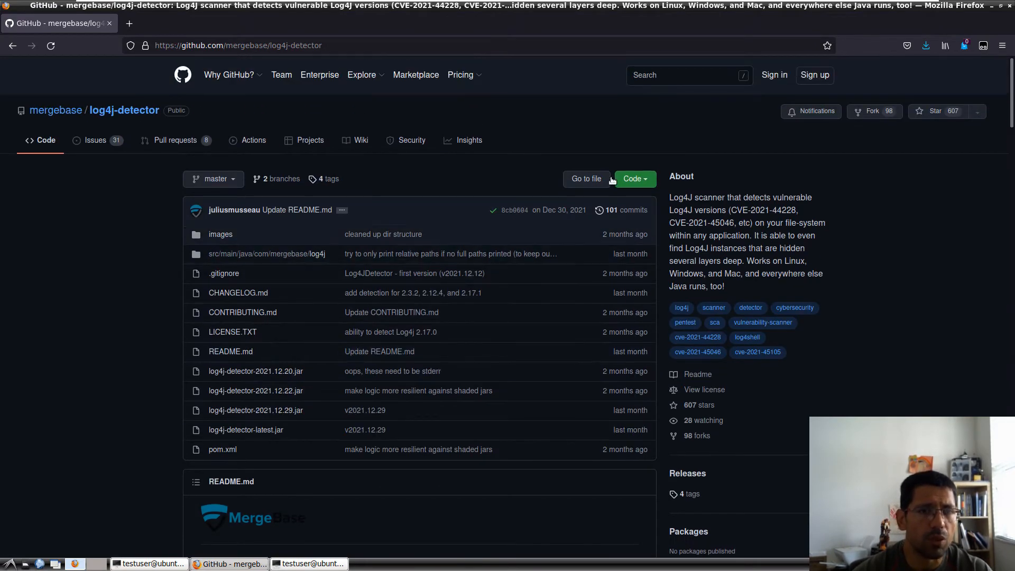
- Download the repository as log4j-detector-master.zip via Code > Download ZIP
left_click(632, 178)
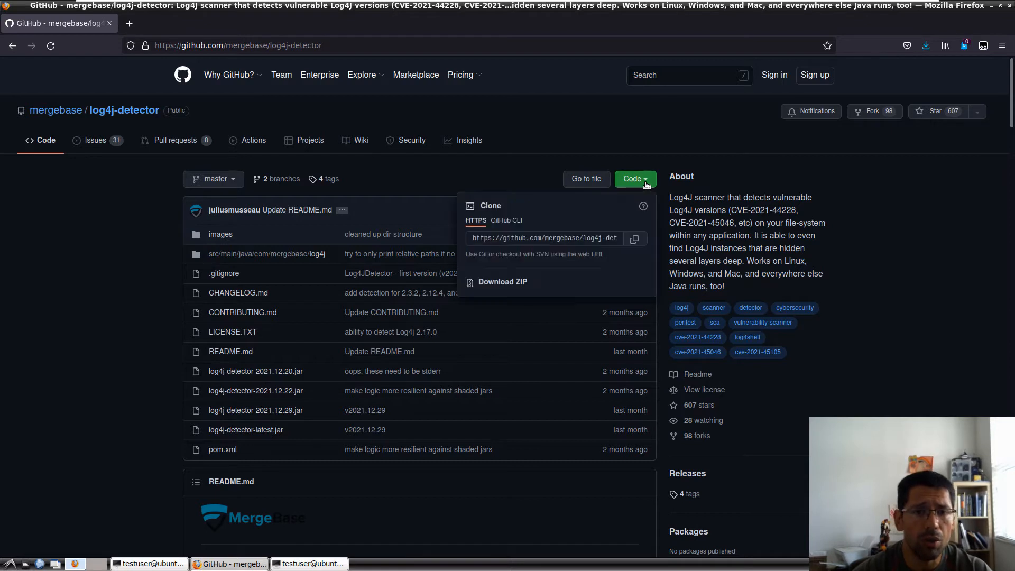
mouse_move(502, 281)
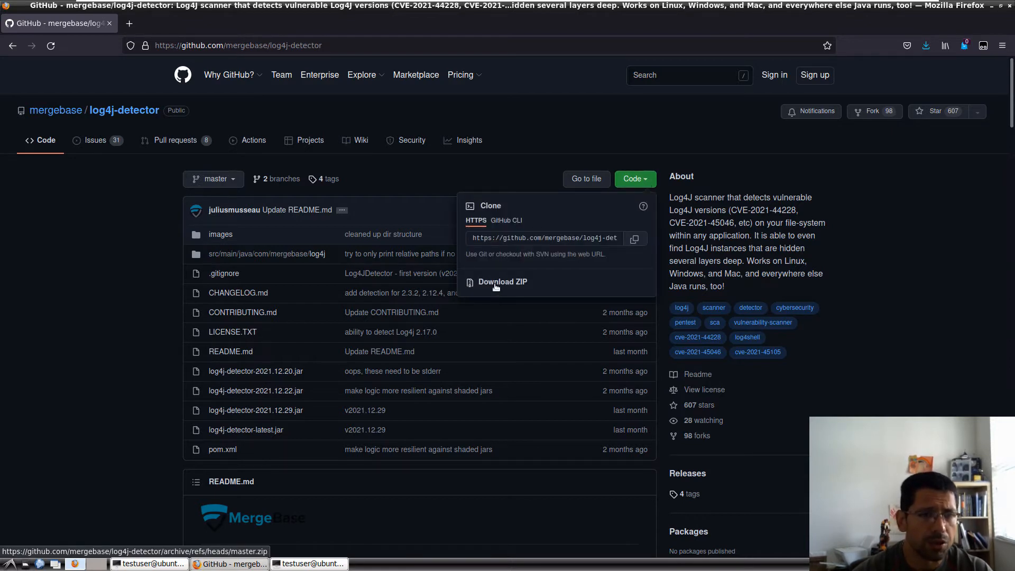
left_click(502, 282)
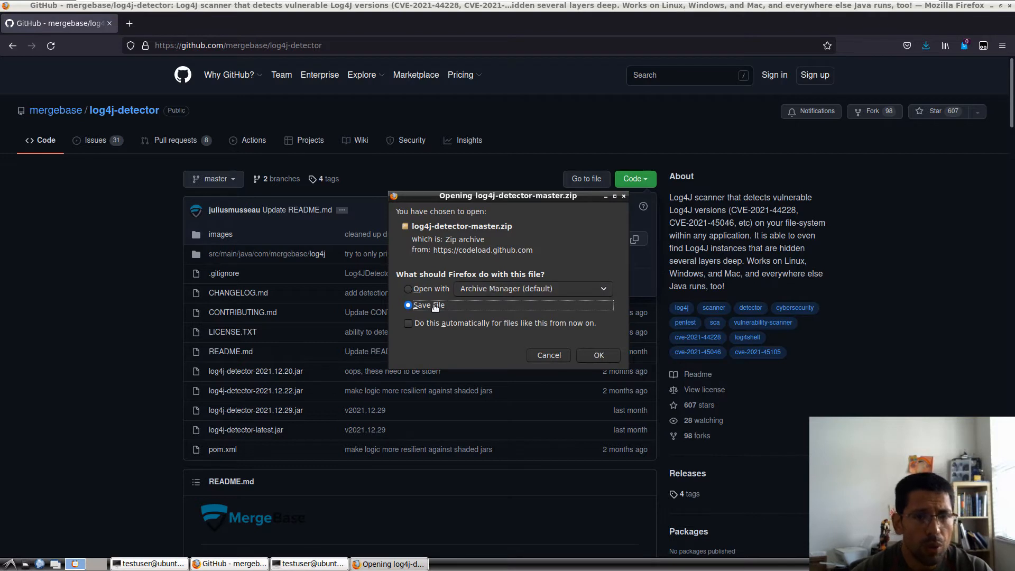
mouse_move(442, 224)
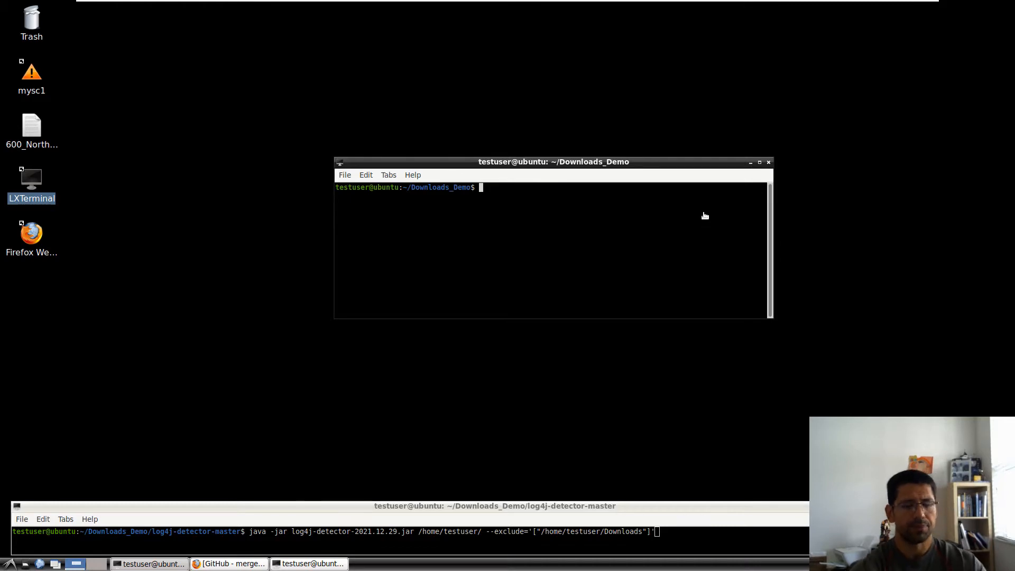
- Change the shell into the home Downloads folder
type("cd ..")
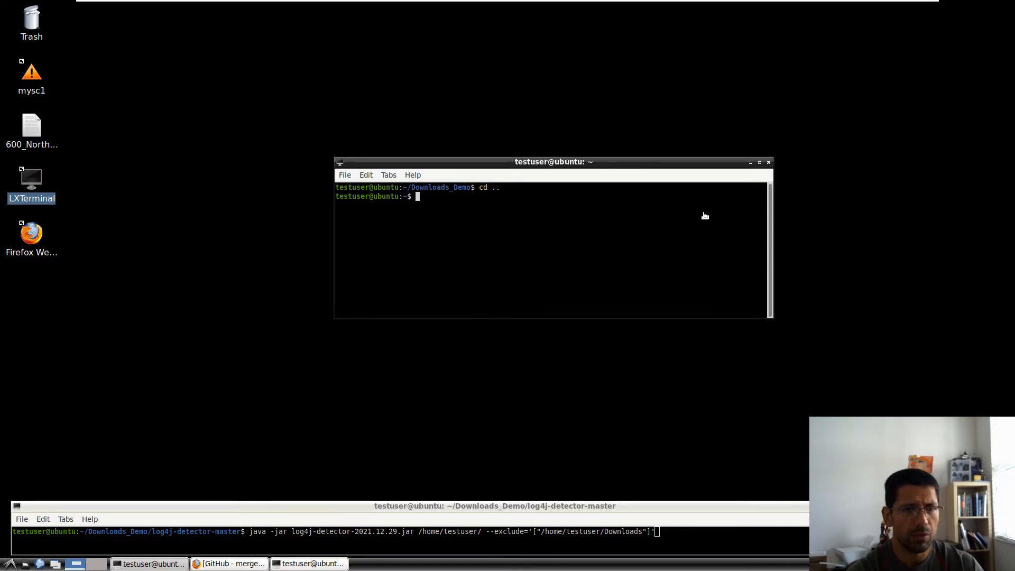
type("cd Downloads")
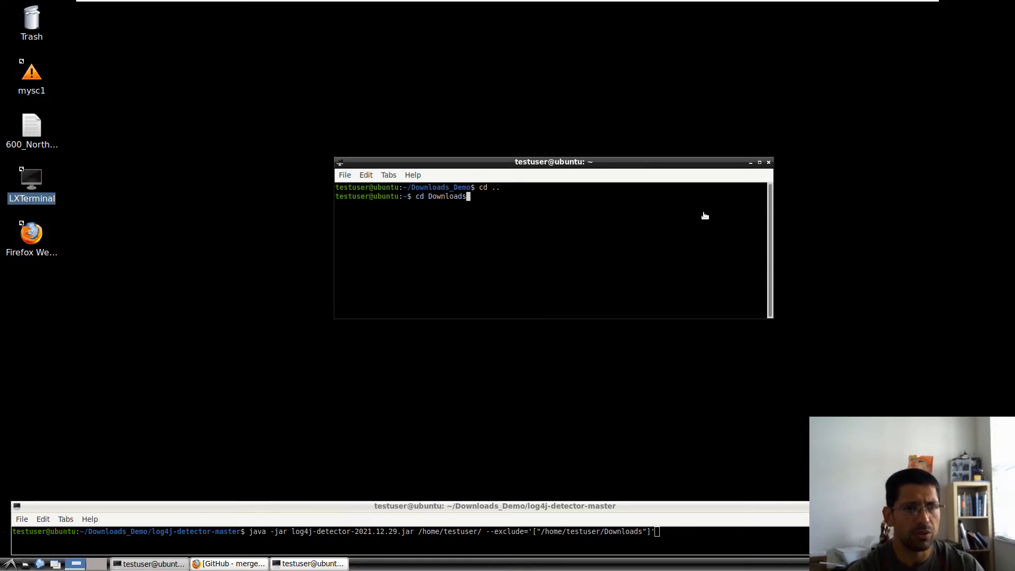
- Draft an mv command for log4j-detector-master.zip, then abandon it unfinished
type("mv")
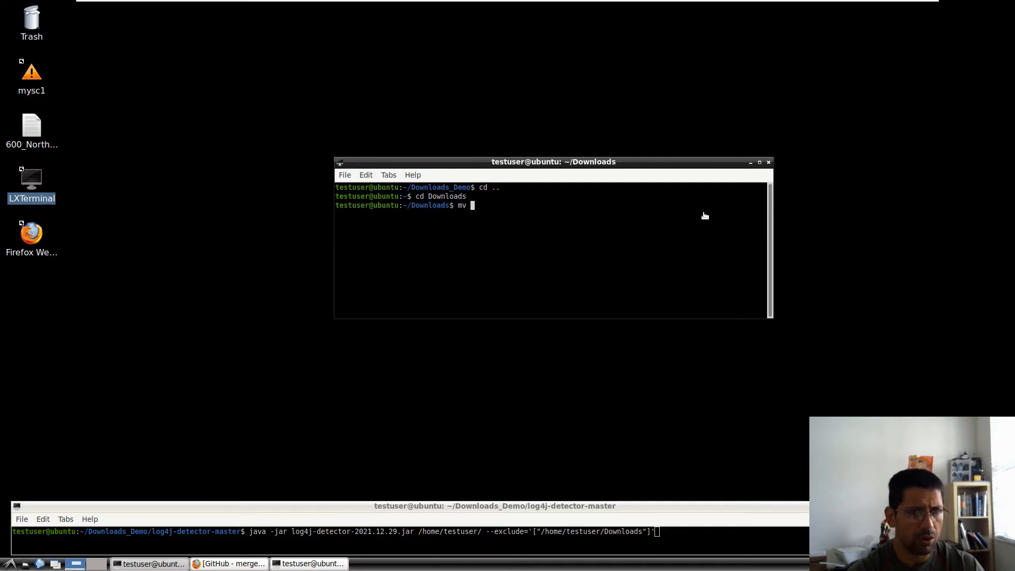
type("log4j-detector-master.zip")
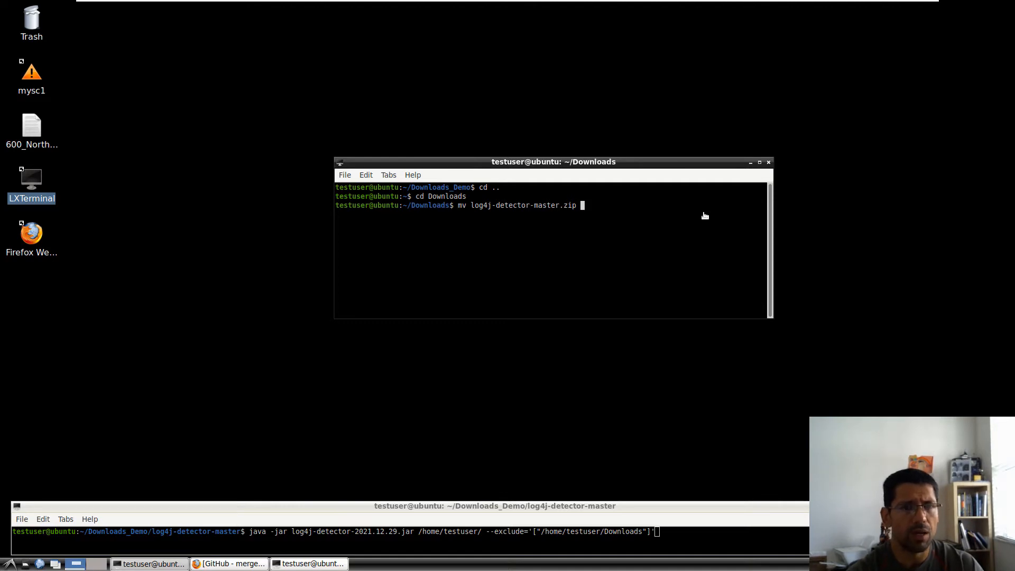
type("Dow")
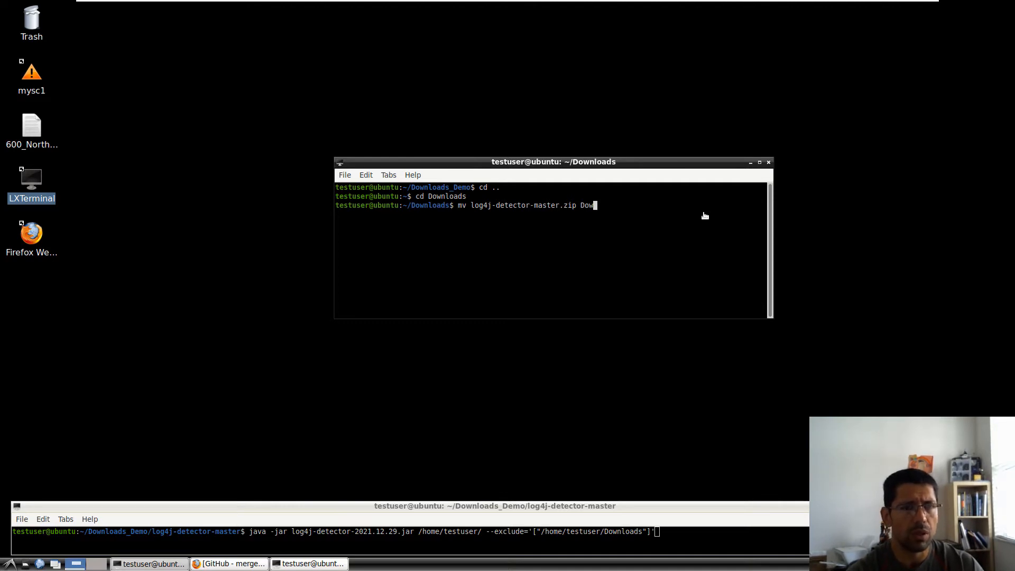
key("BackSpace")
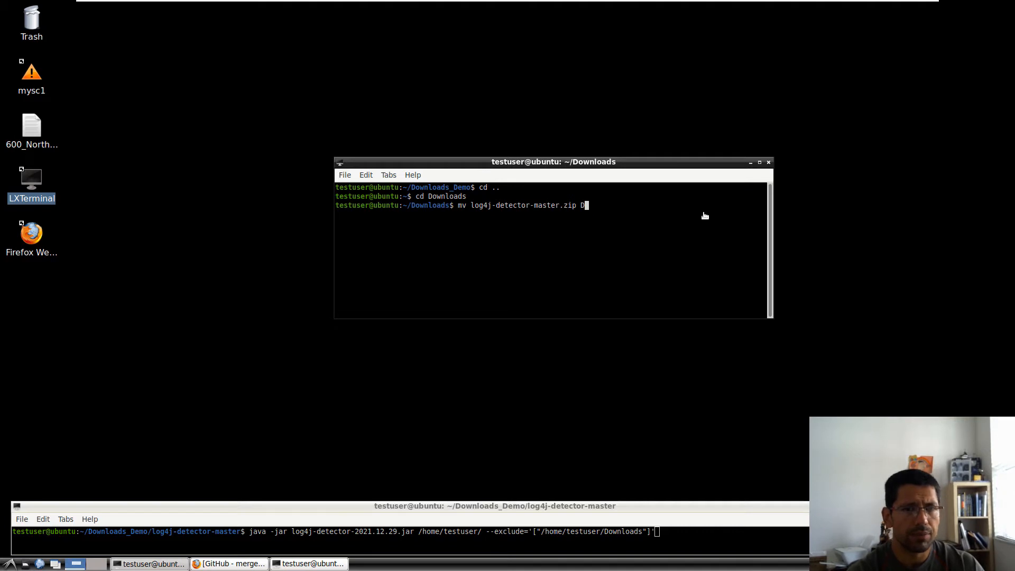
key("BackSpace")
type("./")
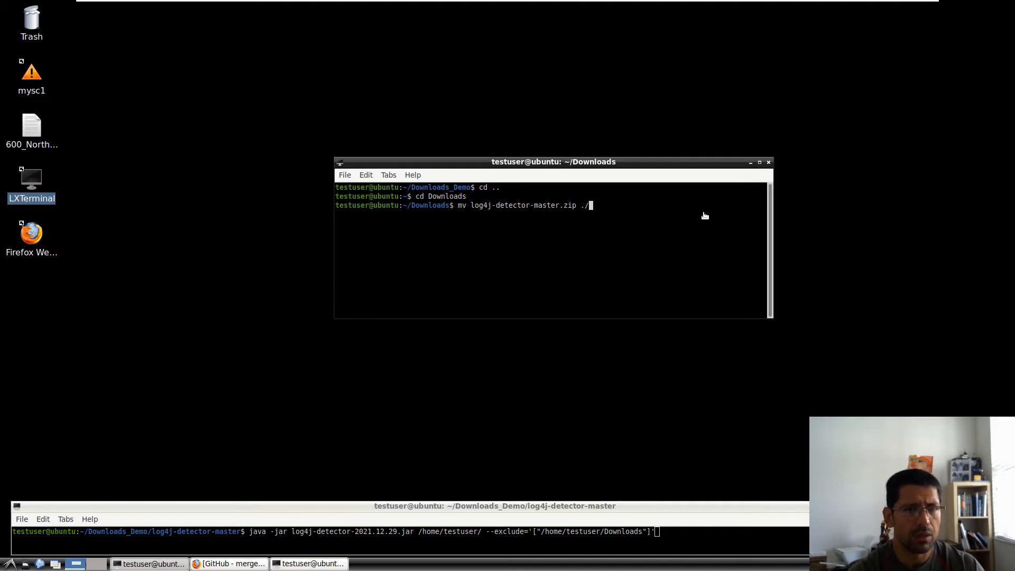
type("Down")
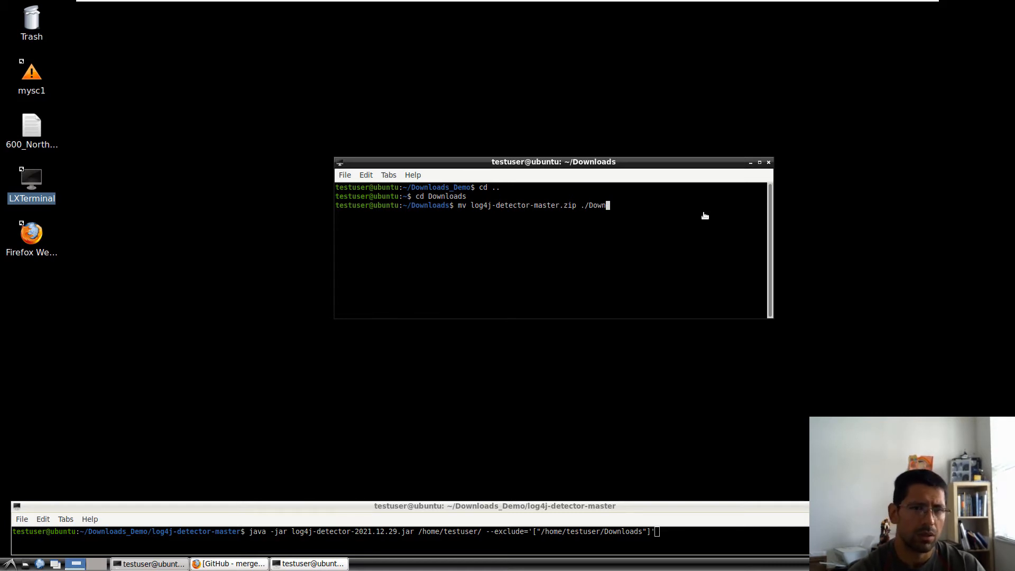
key("BackSpace")
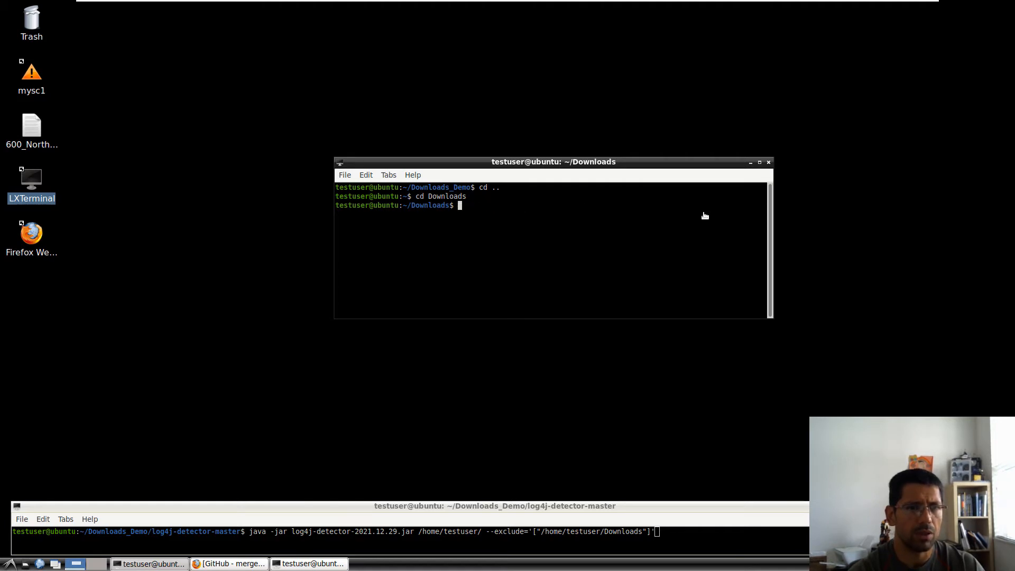
- Check pwd and move log4j-detector-master.zip to /home/testuser/Downloads_Demo/
type("pwd")
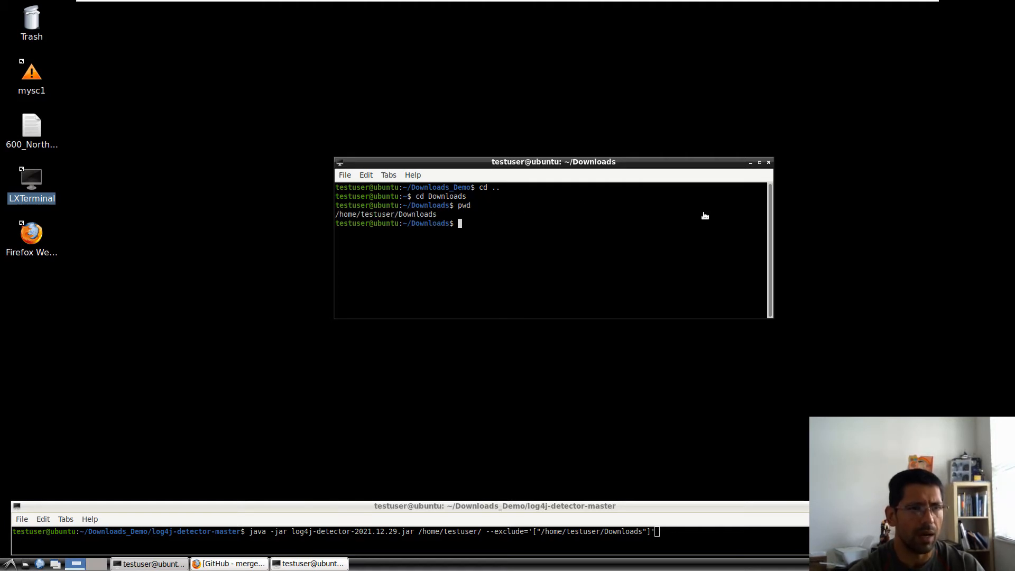
type("mf")
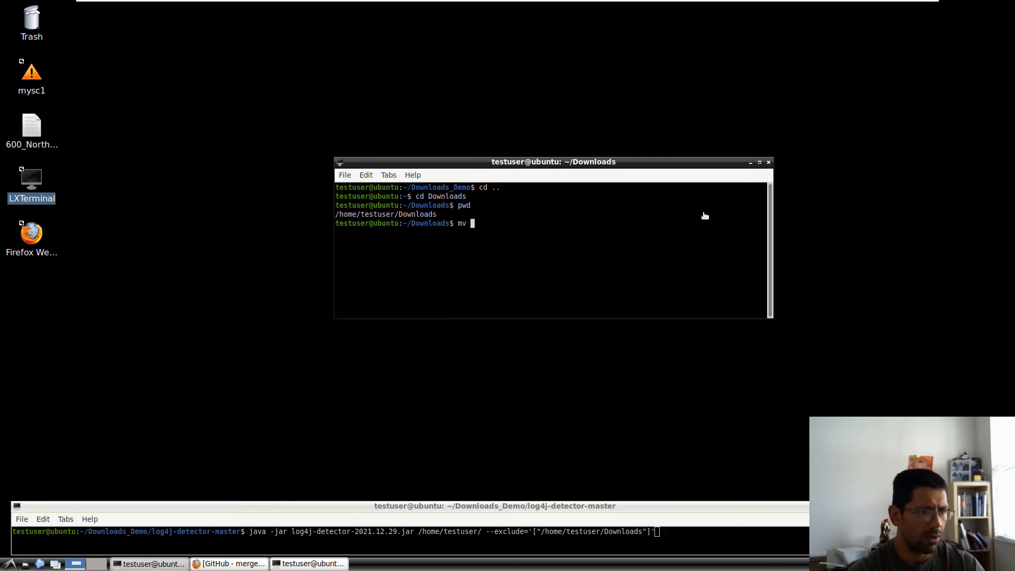
type("log4j-detector-master.zip")
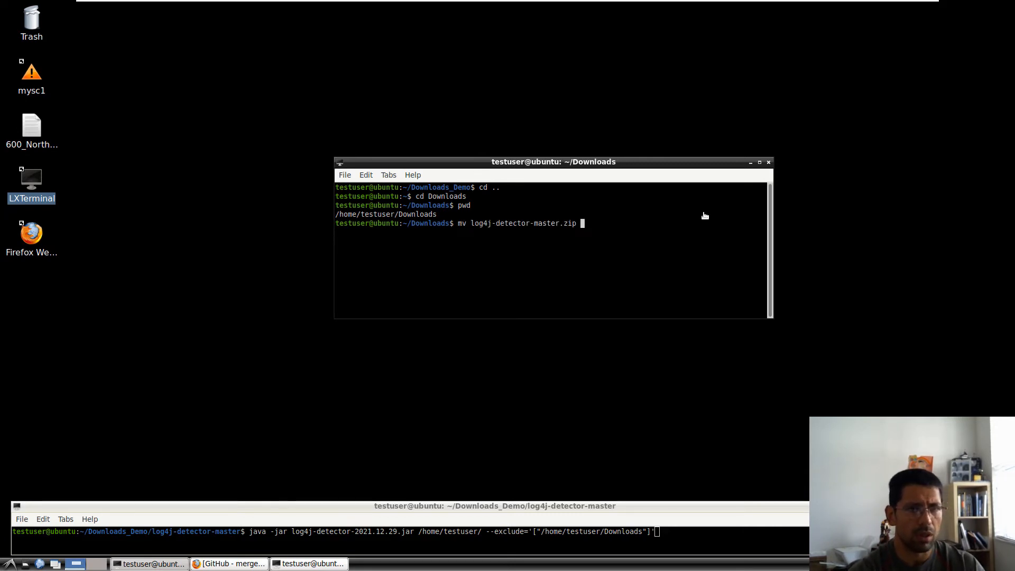
type("/")
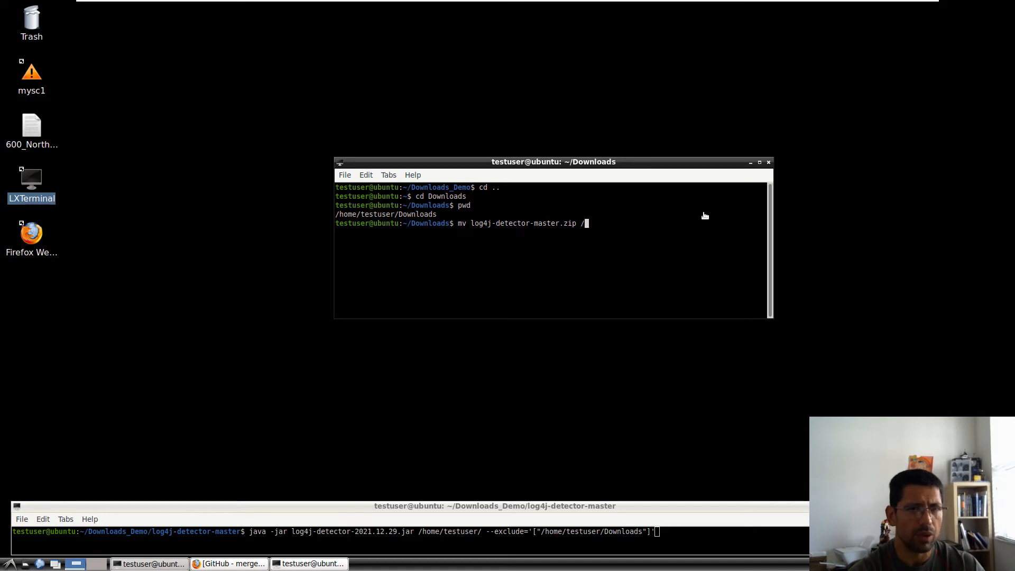
key("BackSpace")
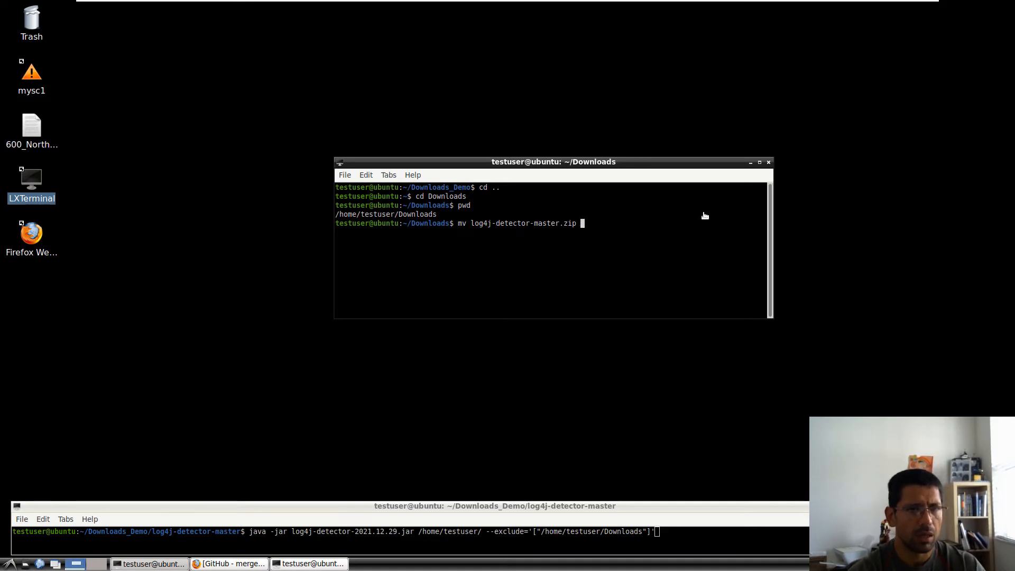
type("/home/testuser/")
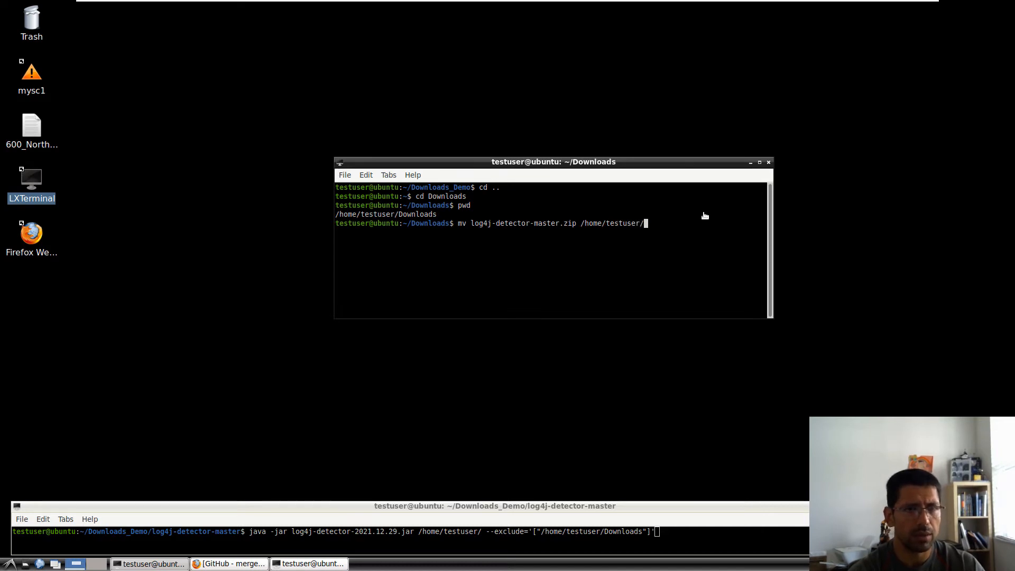
type("Downloads_Demo/")
type("ls")
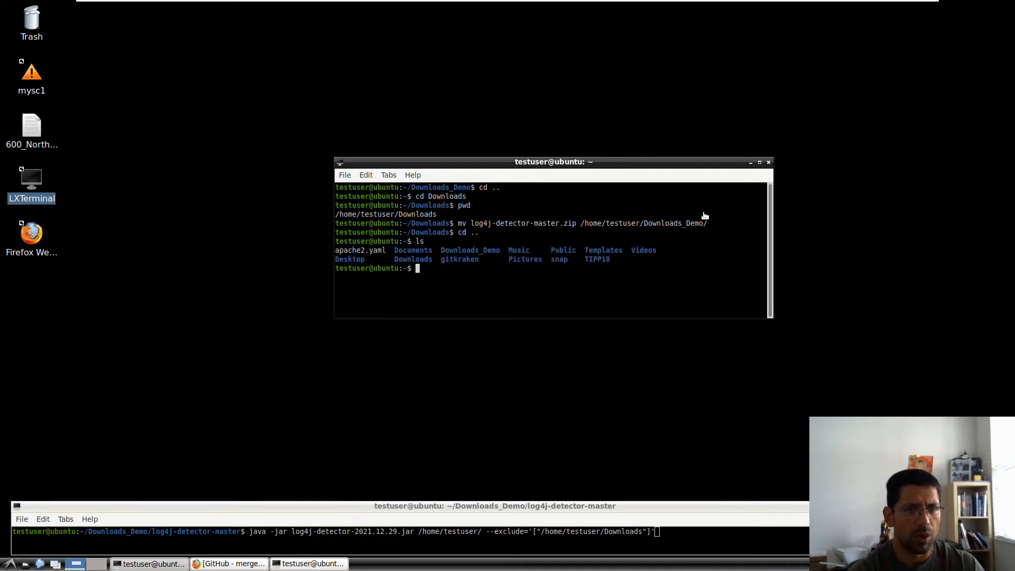
- Go into Downloads_Demo and list it to confirm the zip is there
type("cd Downloads_Demo/")
type("ls")
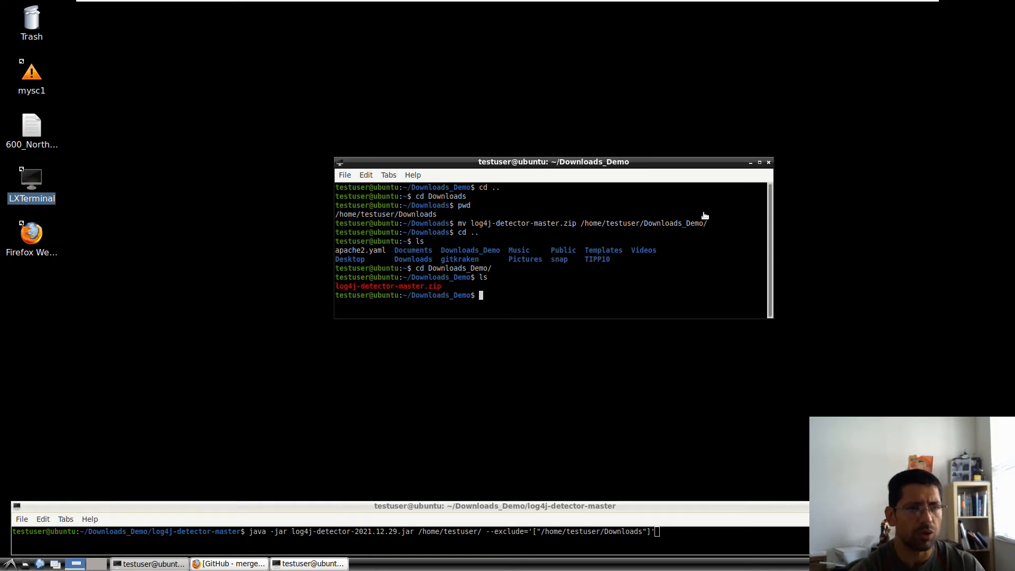
- Unzip log4j-detector-master.zip and list Downloads_Demo to see the extracted folder
type("unzip")
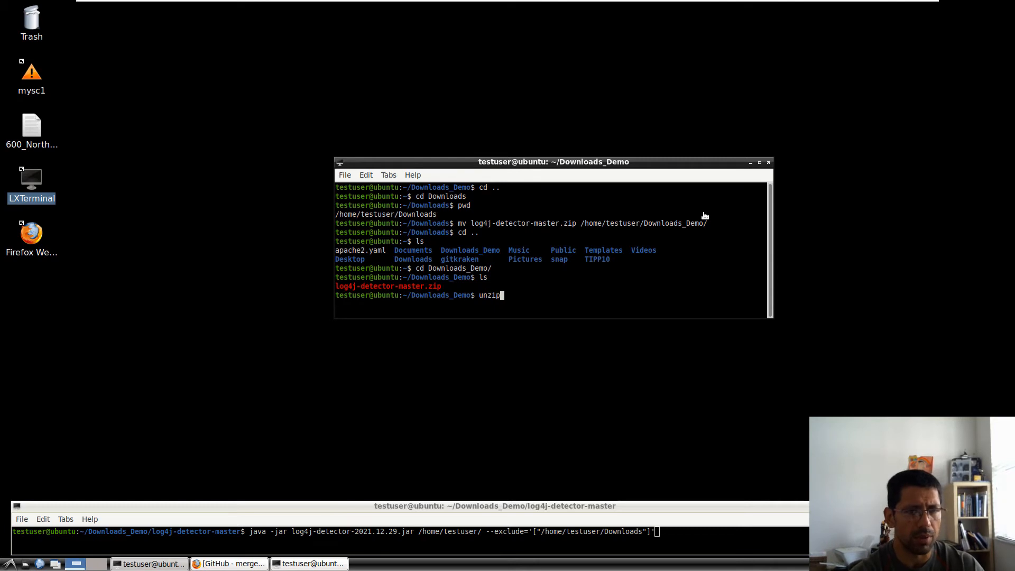
type("log4j-detector-master.zip")
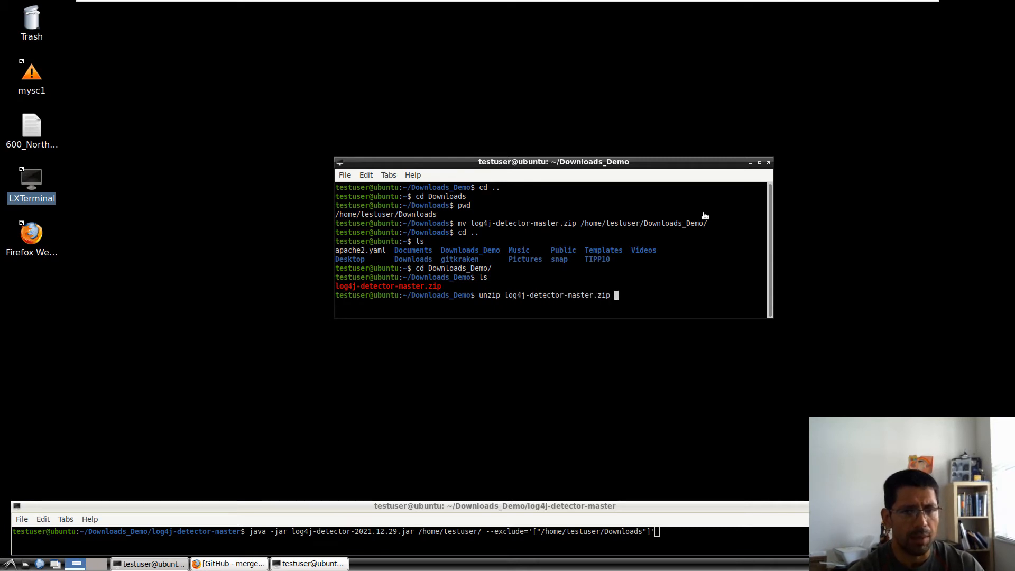
key("Return")
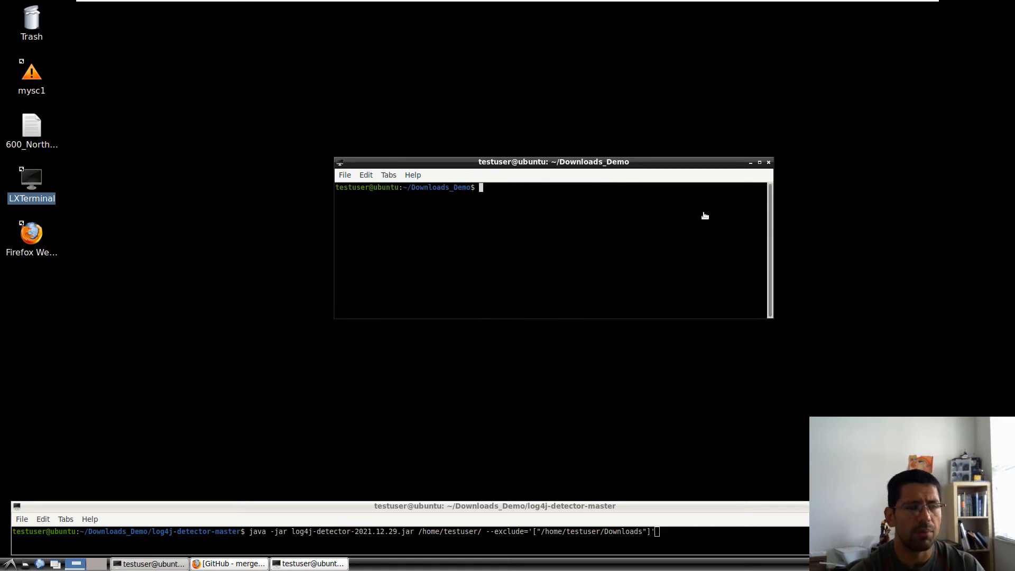
type("ls")
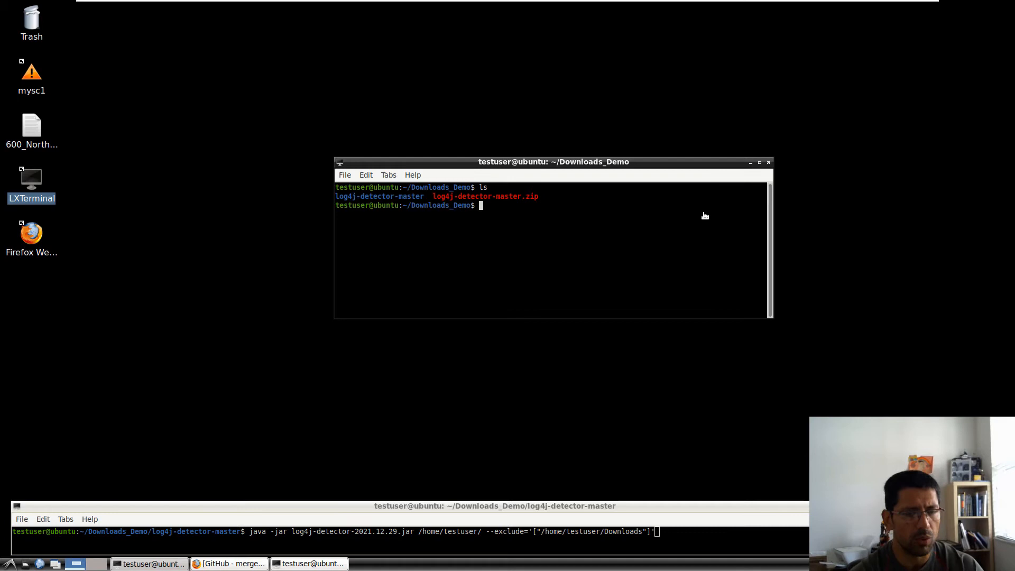
- Enter log4j-detector-master/ and list its detector jar files and sources
type("cd log4j-detector-master/")
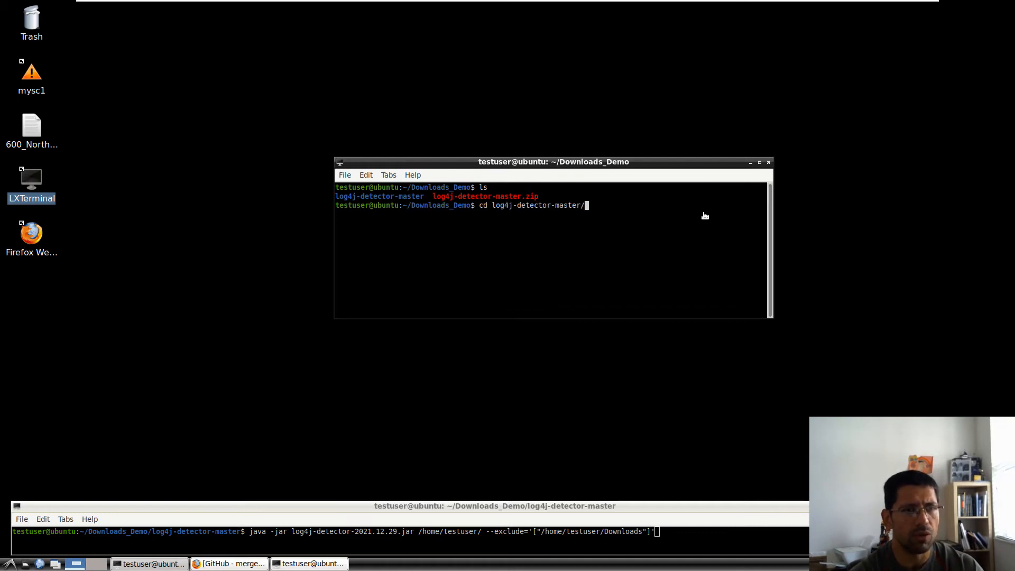
key("Return")
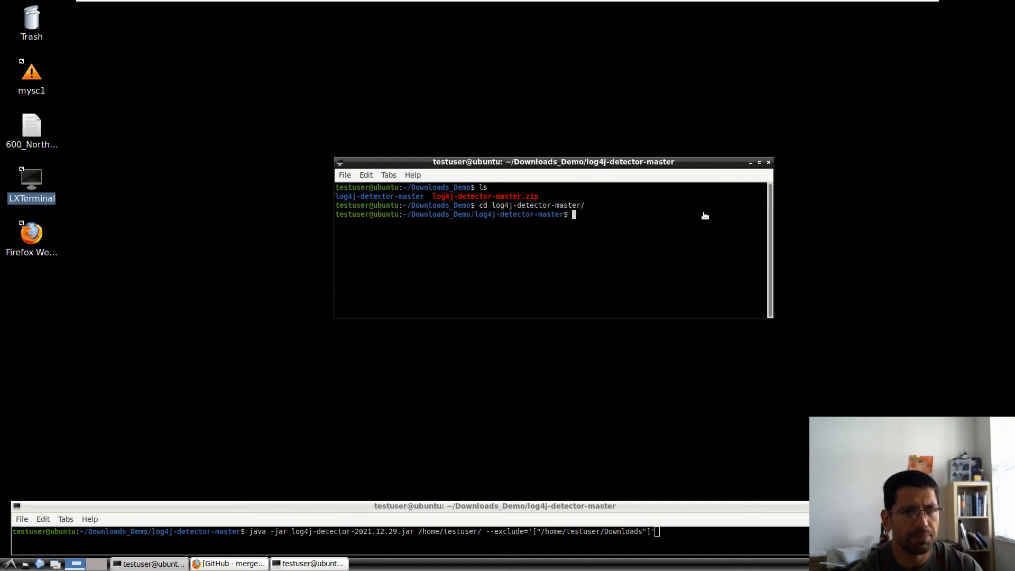
type("ls")
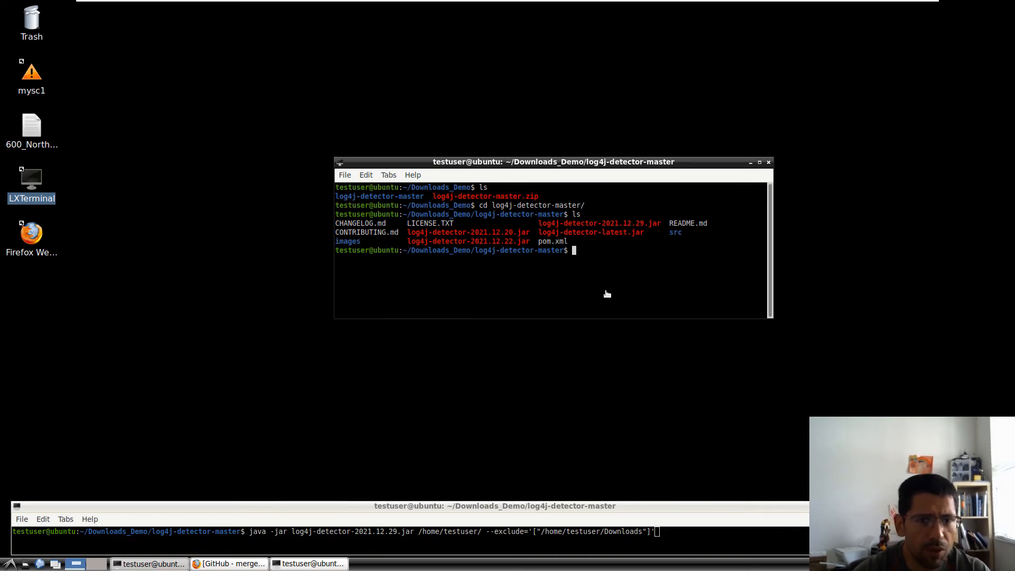
mouse_move(538, 225)
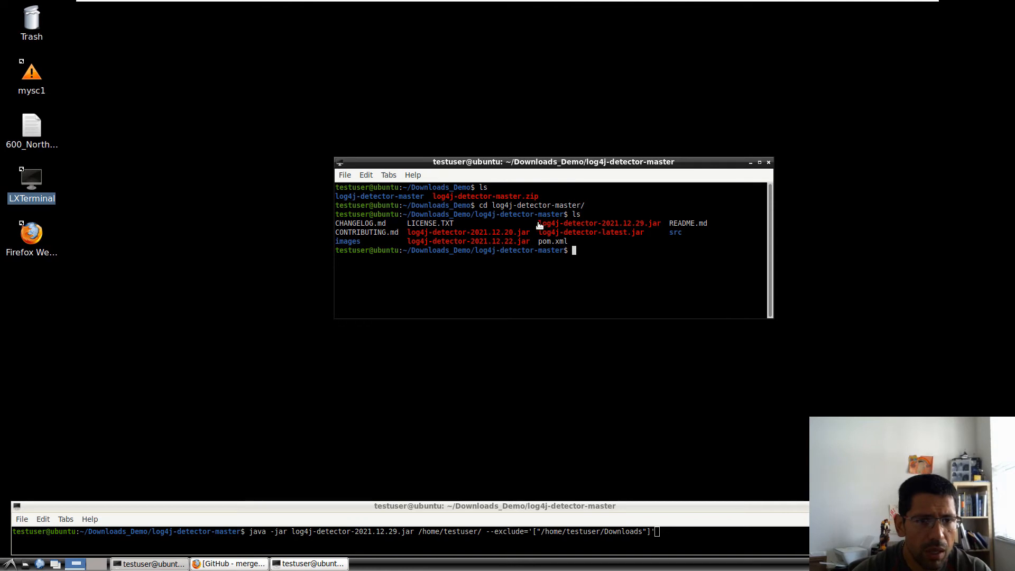
double_click(598, 223)
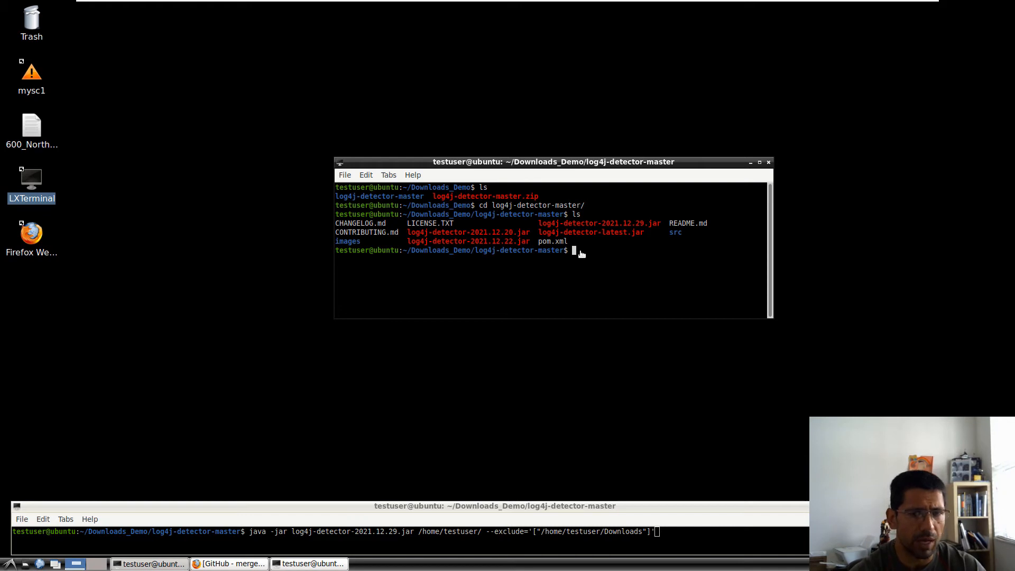
- Compose java -jar log4j-detector-latest.jar targeting /home/testuser/
type("java")
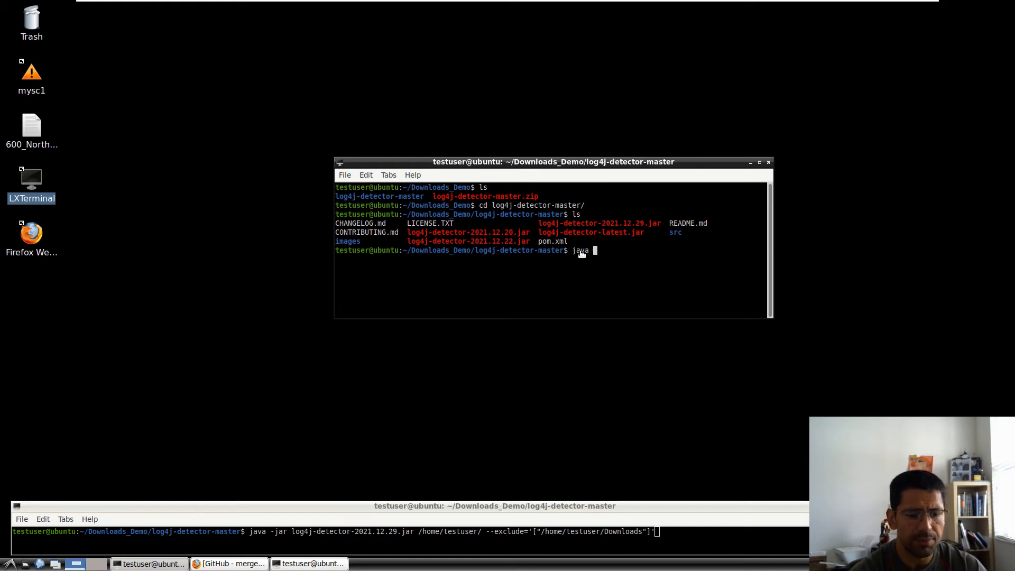
type("-jar")
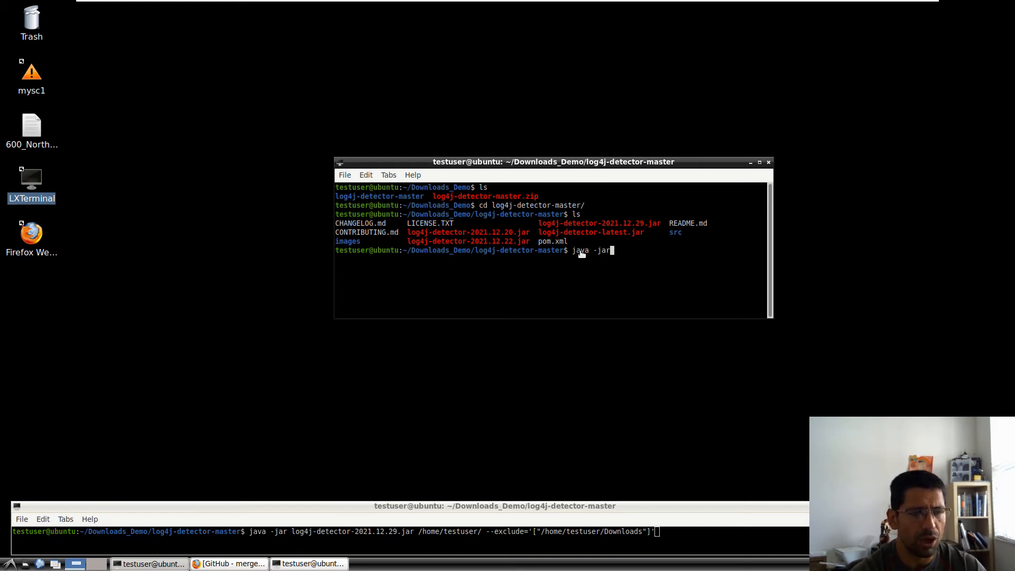
type("log4j-detector-")
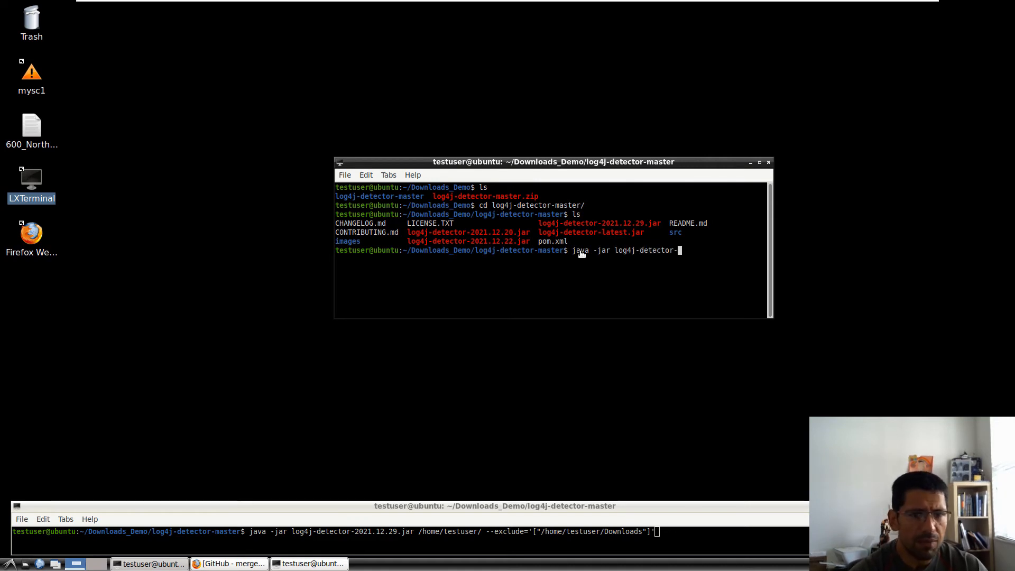
type("latest.jar")
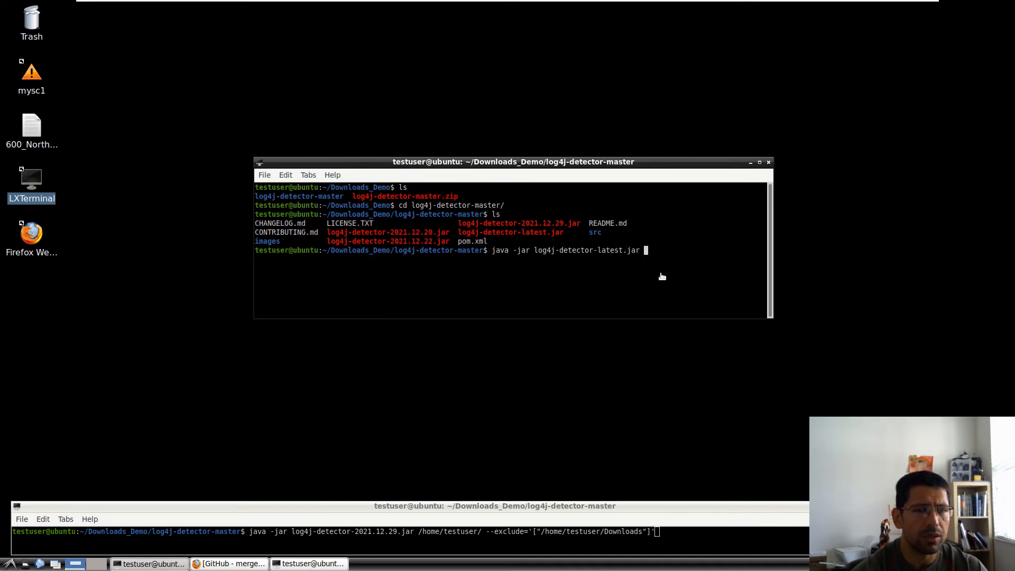
type("/")
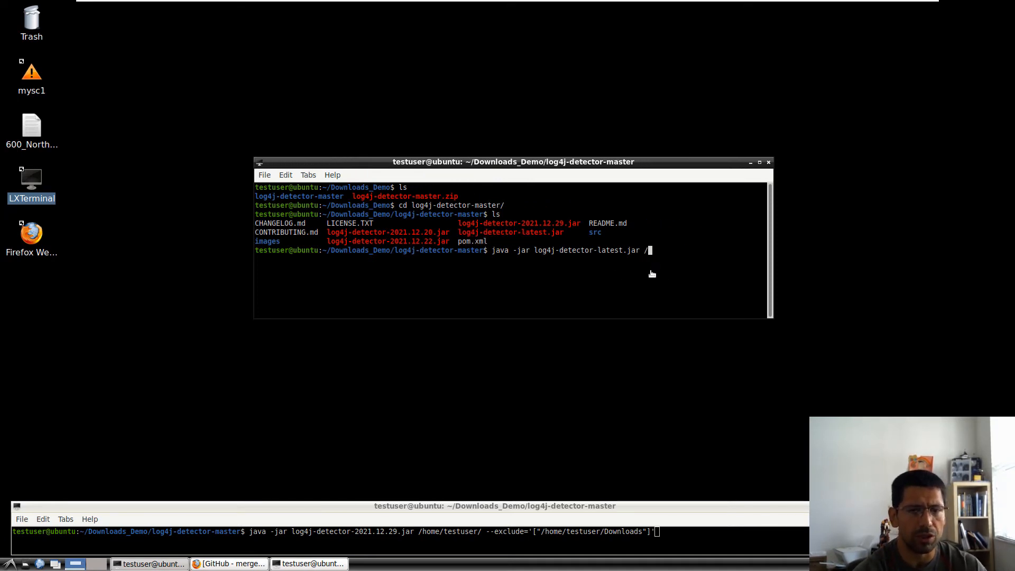
type("/home/testuser/ --exc")
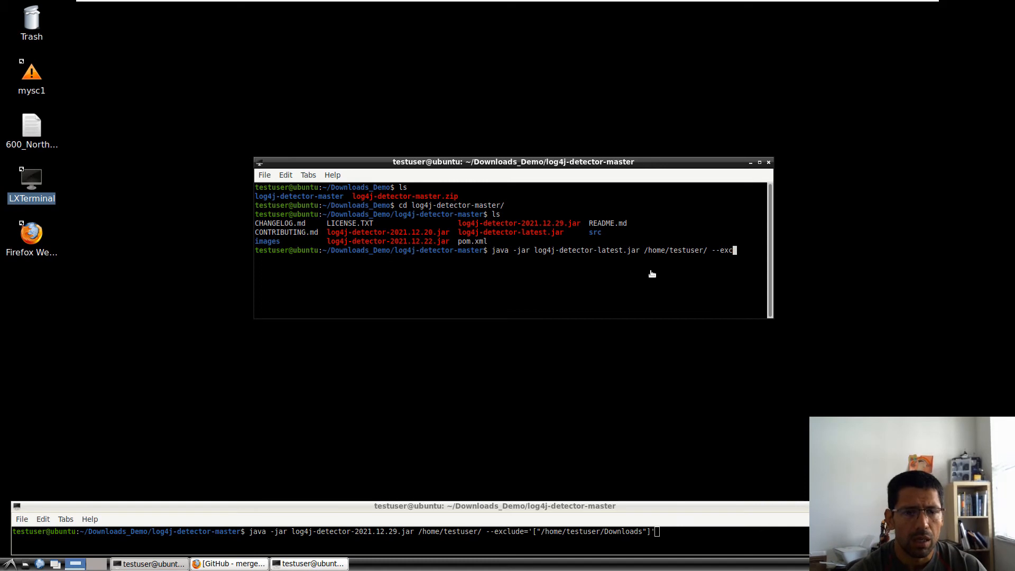
- Add --exclude='["/home/testuser/Downloads"]' to the command, widening the terminal to fit
type("lude")
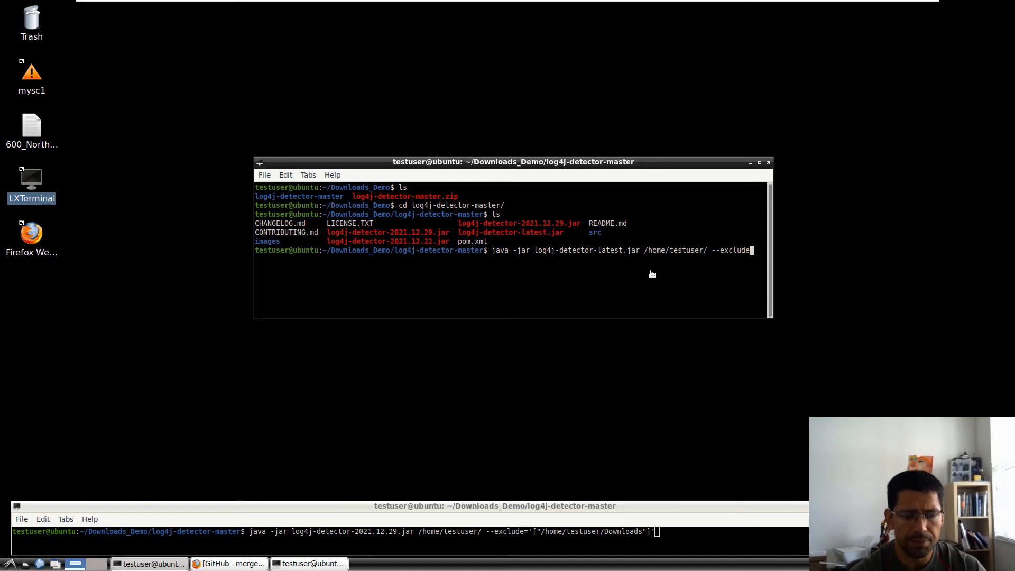
type("'")
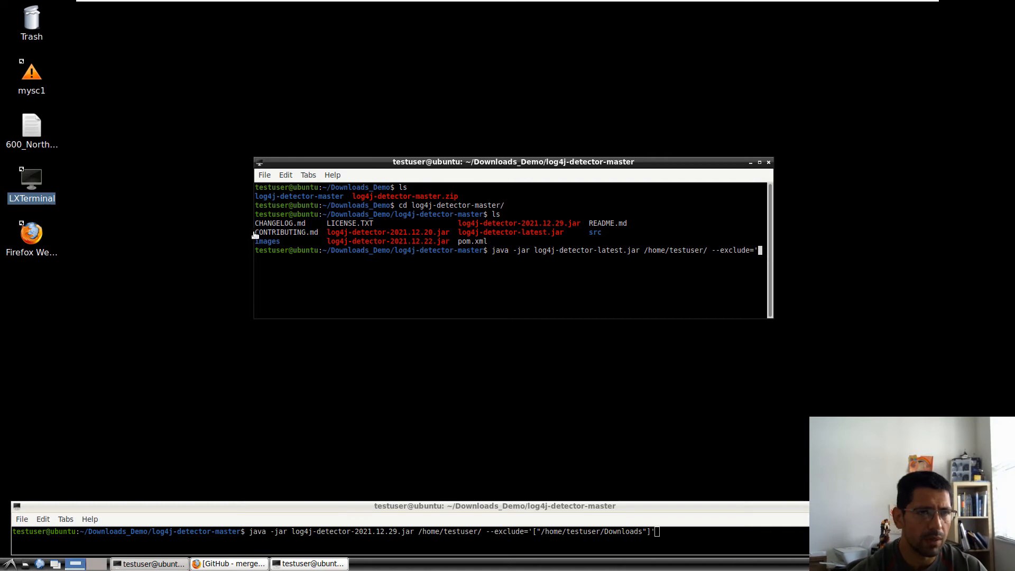
left_click_drag(512, 162, 453, 162)
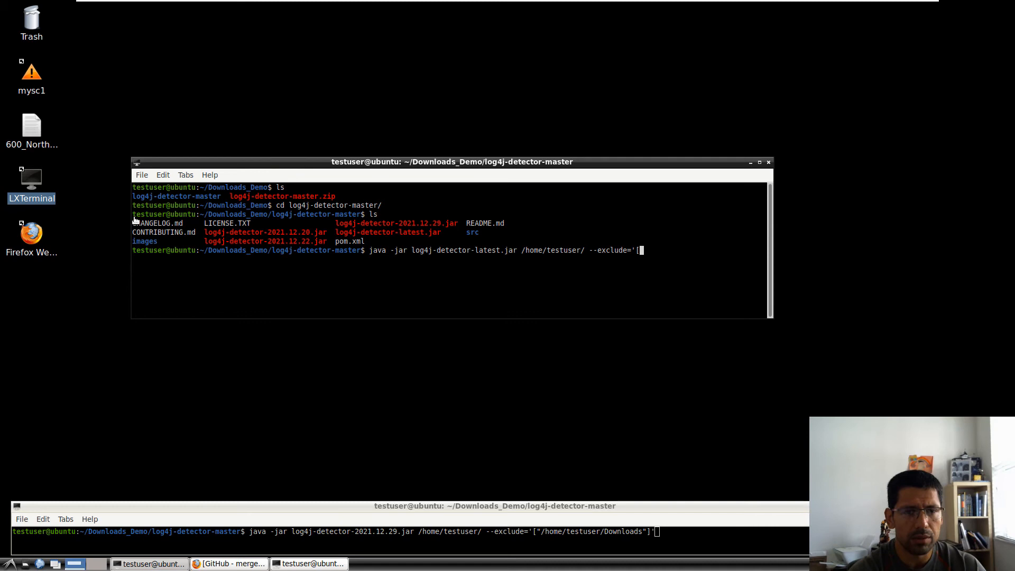
type("\"/home/")
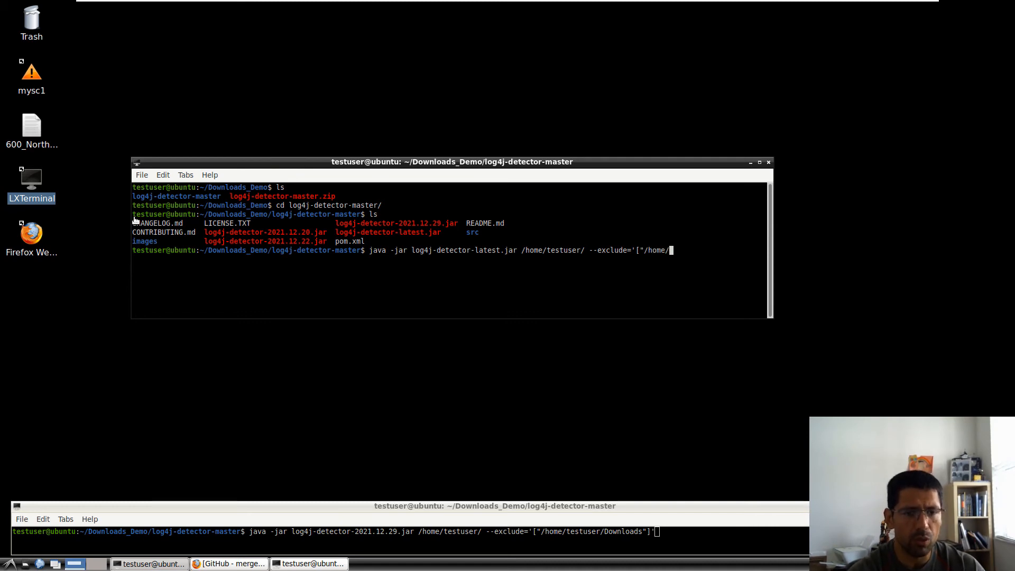
type("testuser")
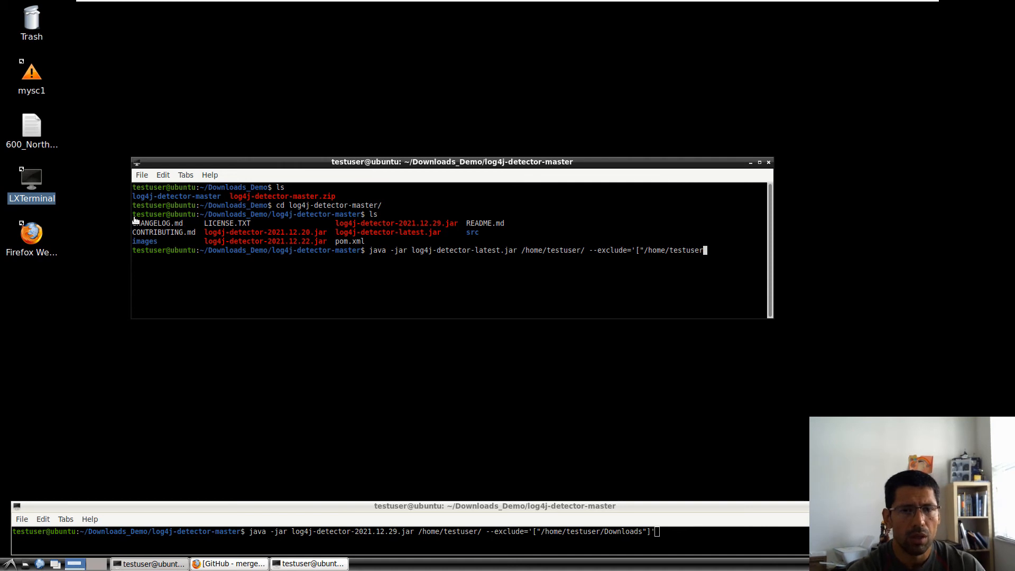
type("Downl")
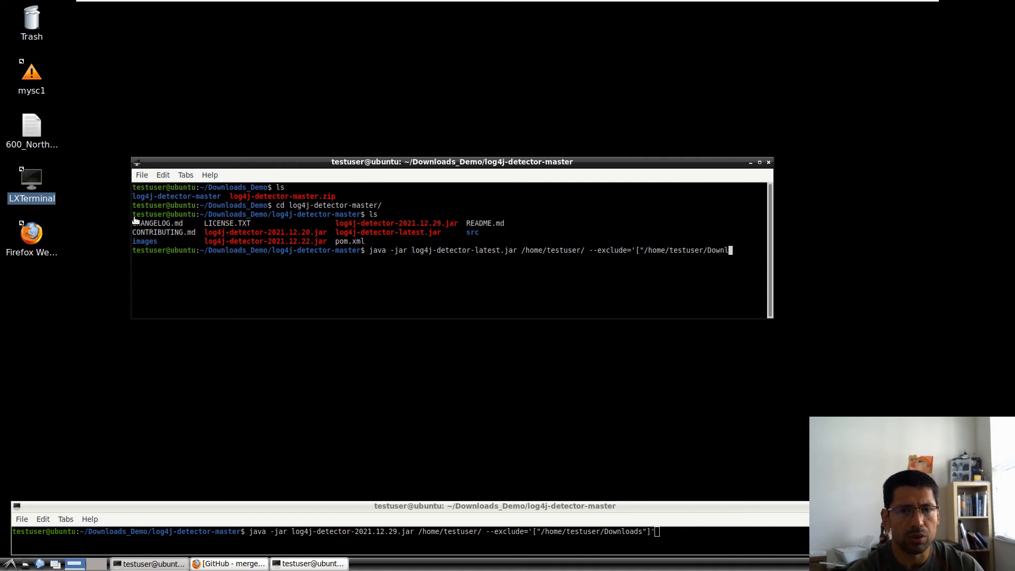
type("ads\"]'")
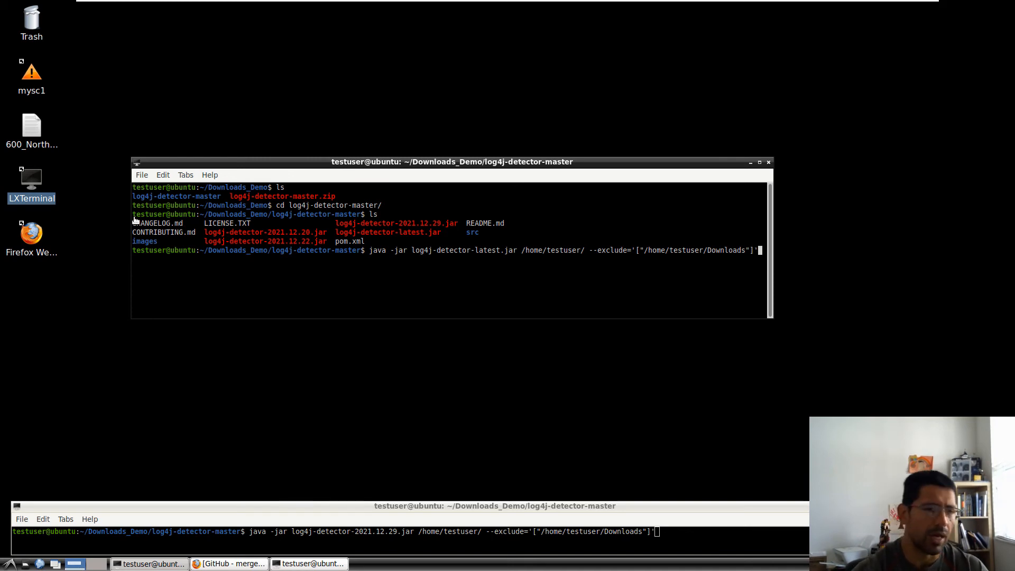
double_click(377, 250)
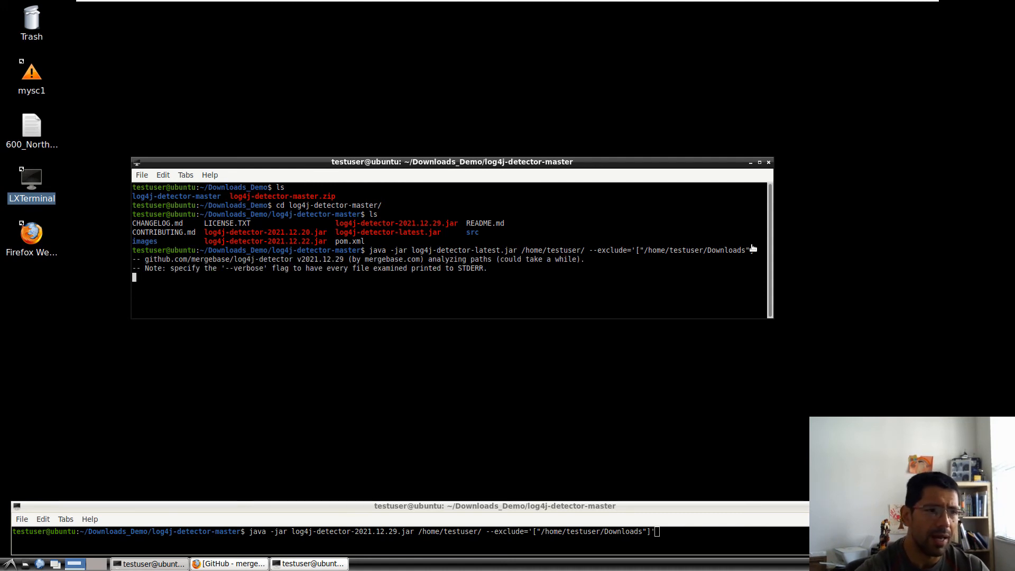
mouse_move(645, 355)
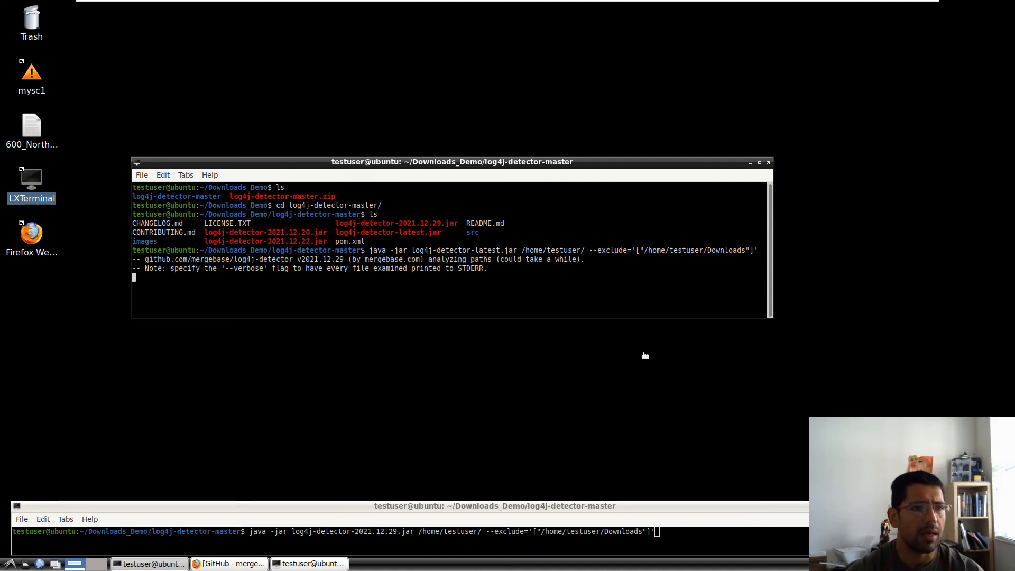
mouse_move(526, 321)
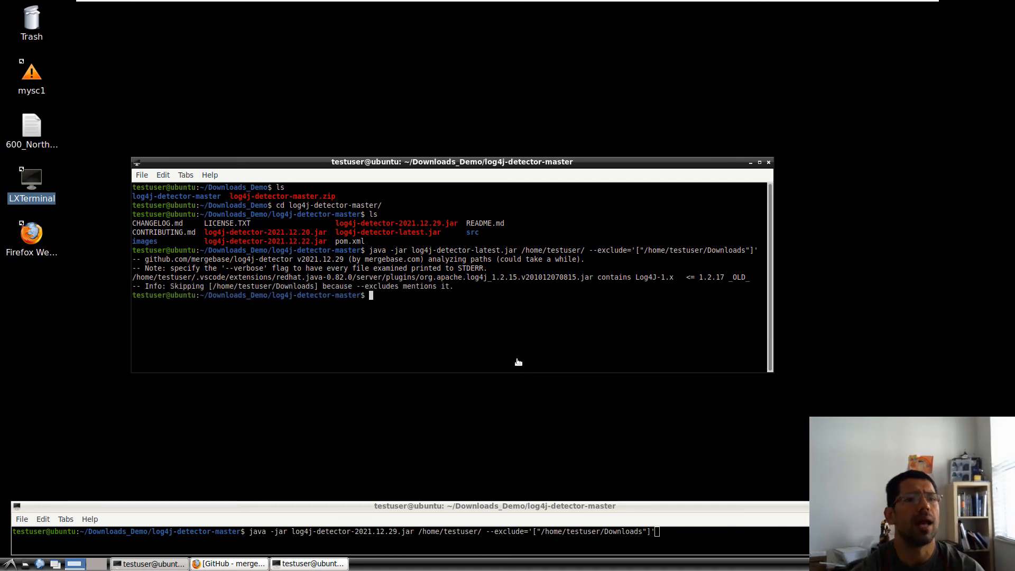
mouse_move(660, 317)
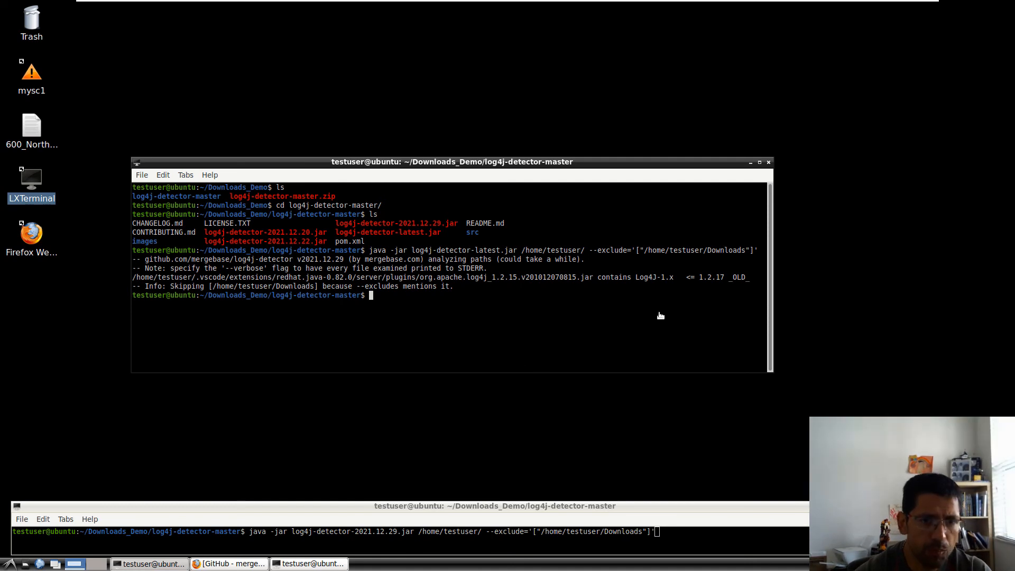
mouse_move(420, 287)
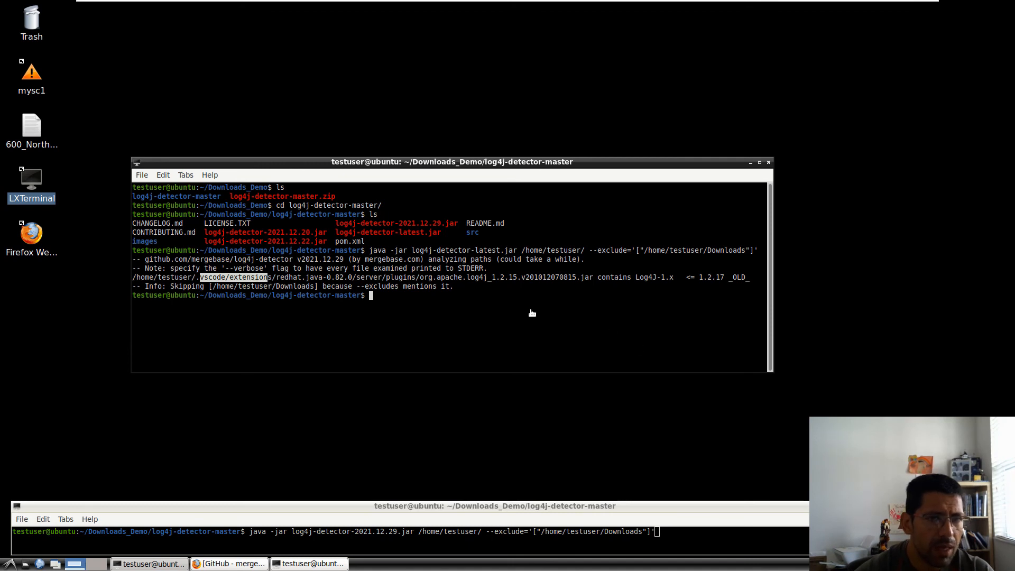
mouse_move(466, 278)
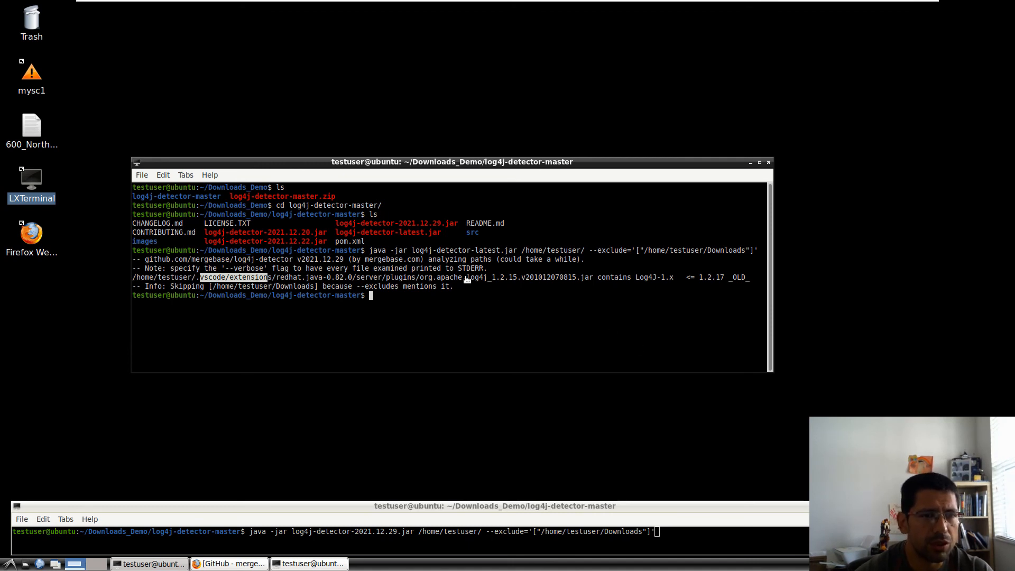